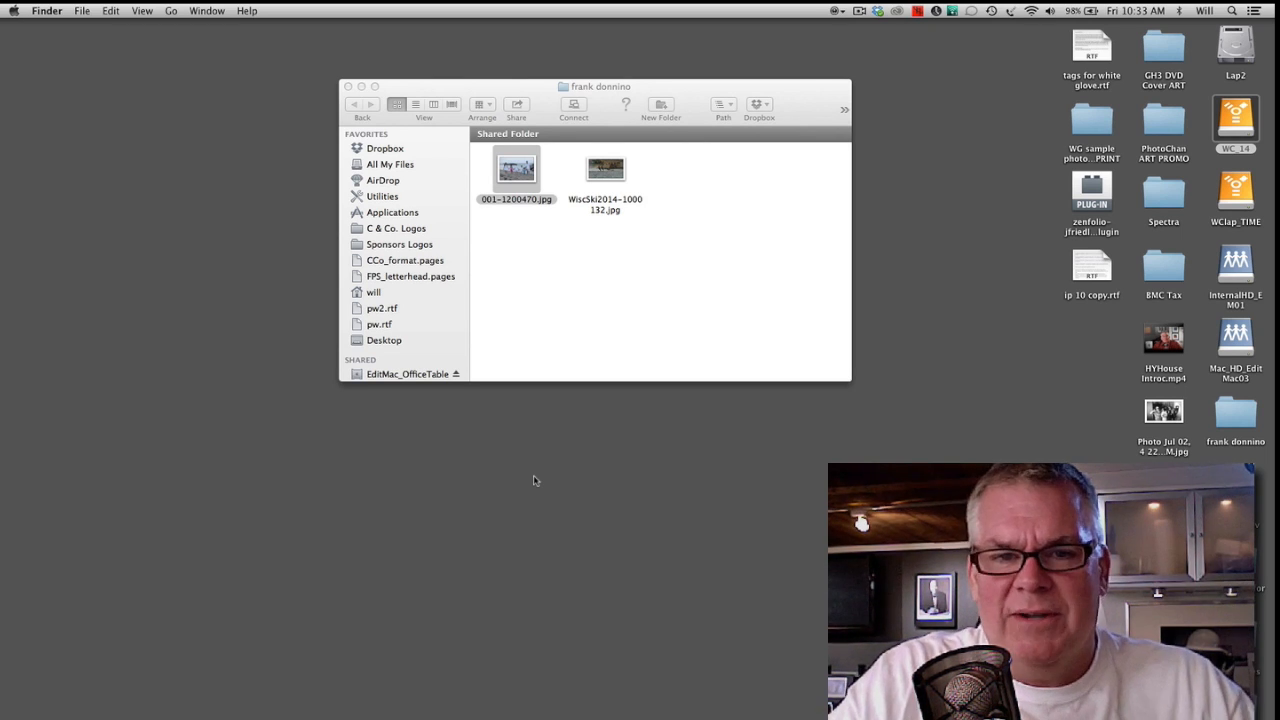
{"action": "mouse_move", "coordinate": [683, 293]}
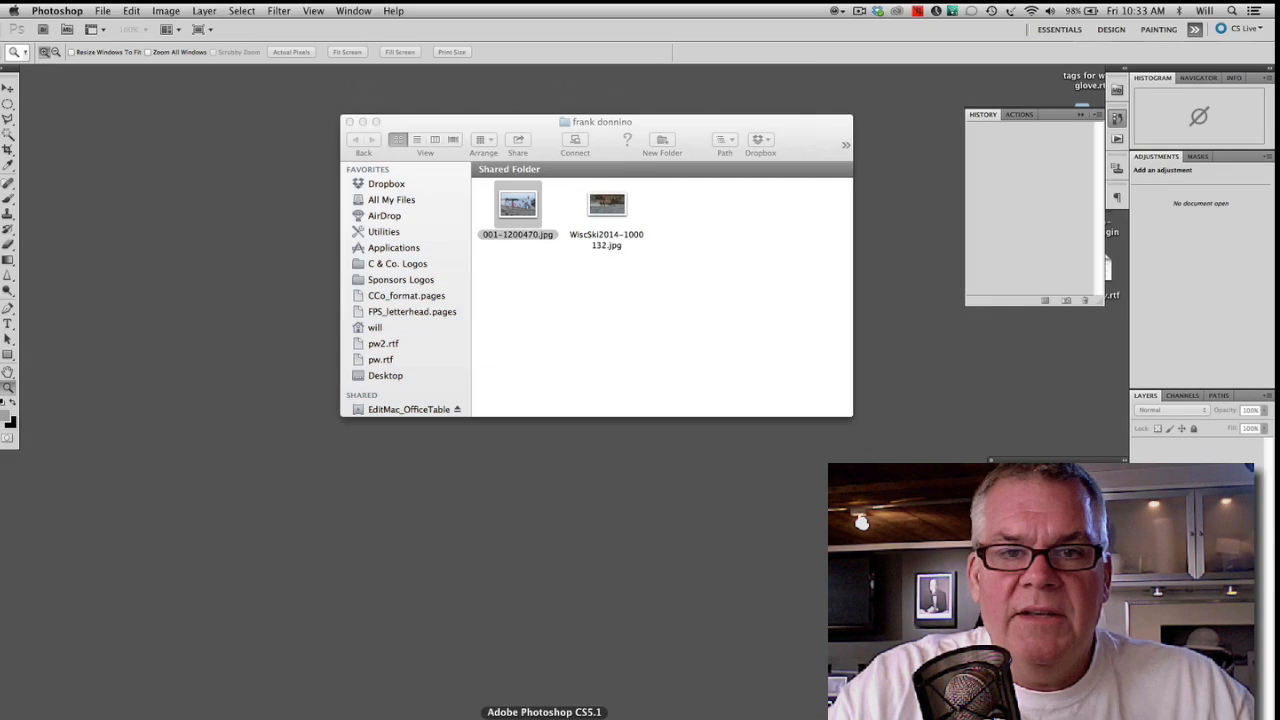
{"action": "double_click", "coordinate": [517, 205]}
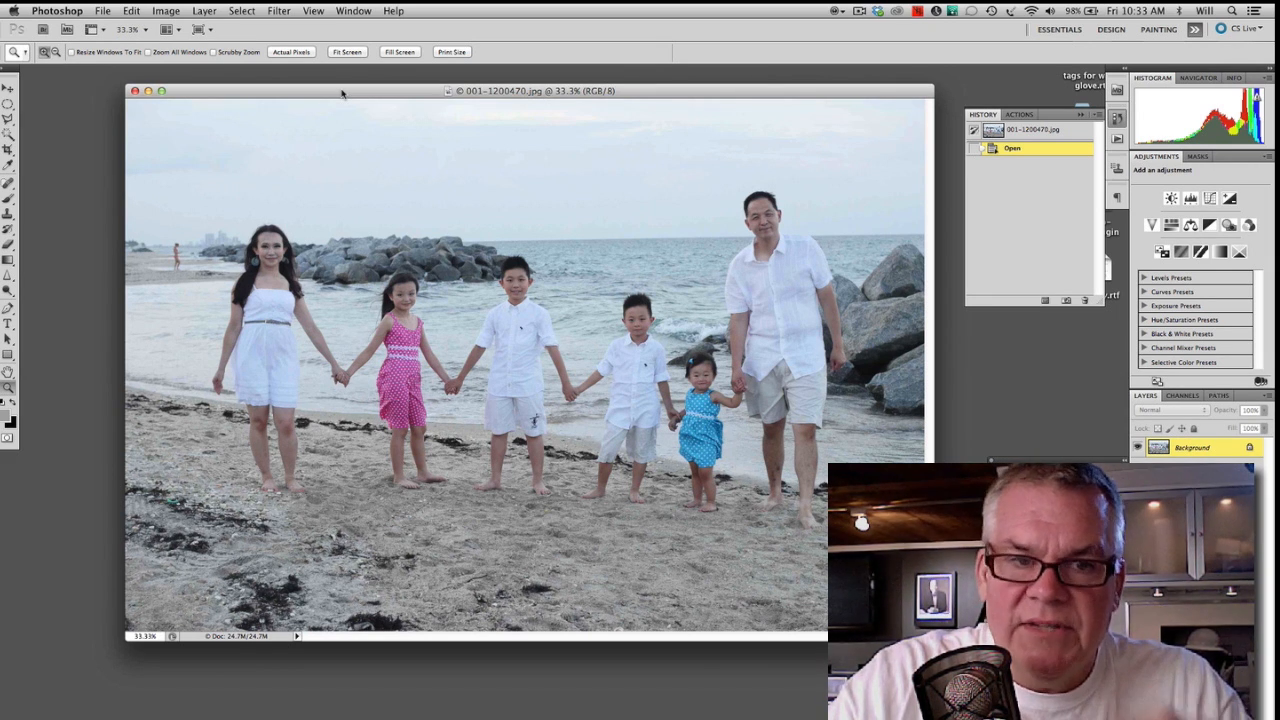
{"action": "mouse_move", "coordinate": [488, 261]}
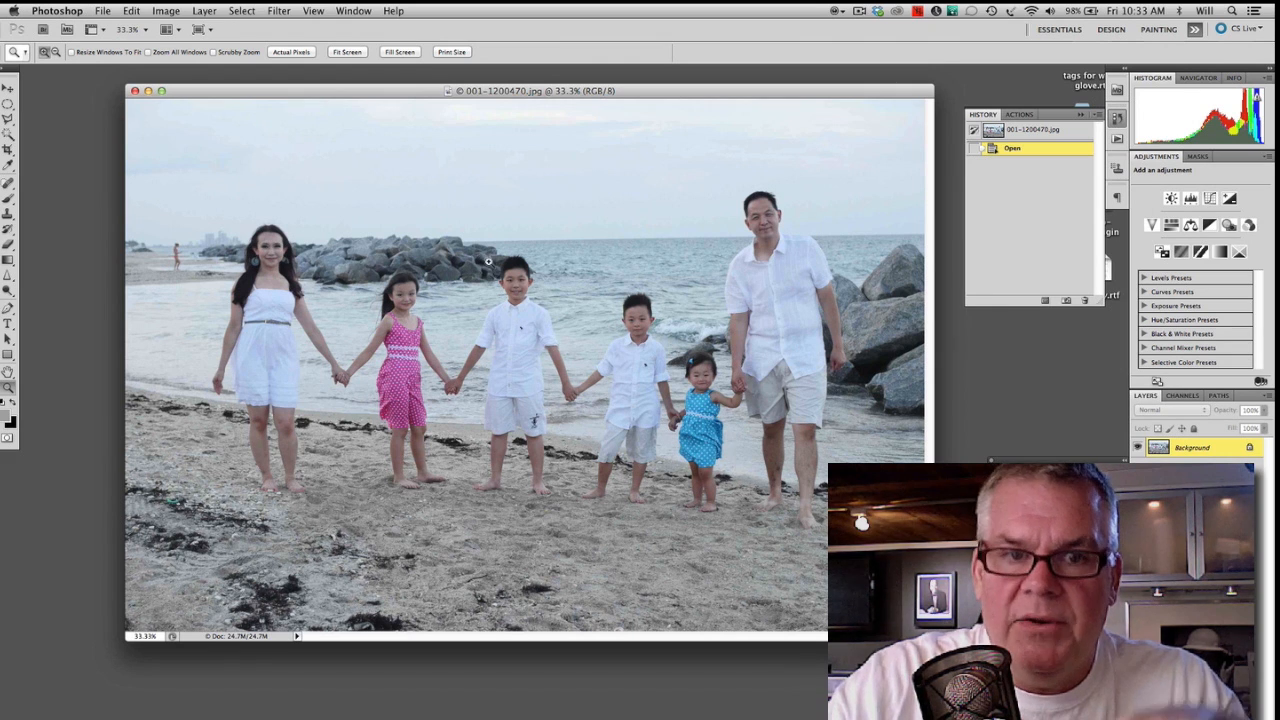
{"action": "mouse_move", "coordinate": [543, 326]}
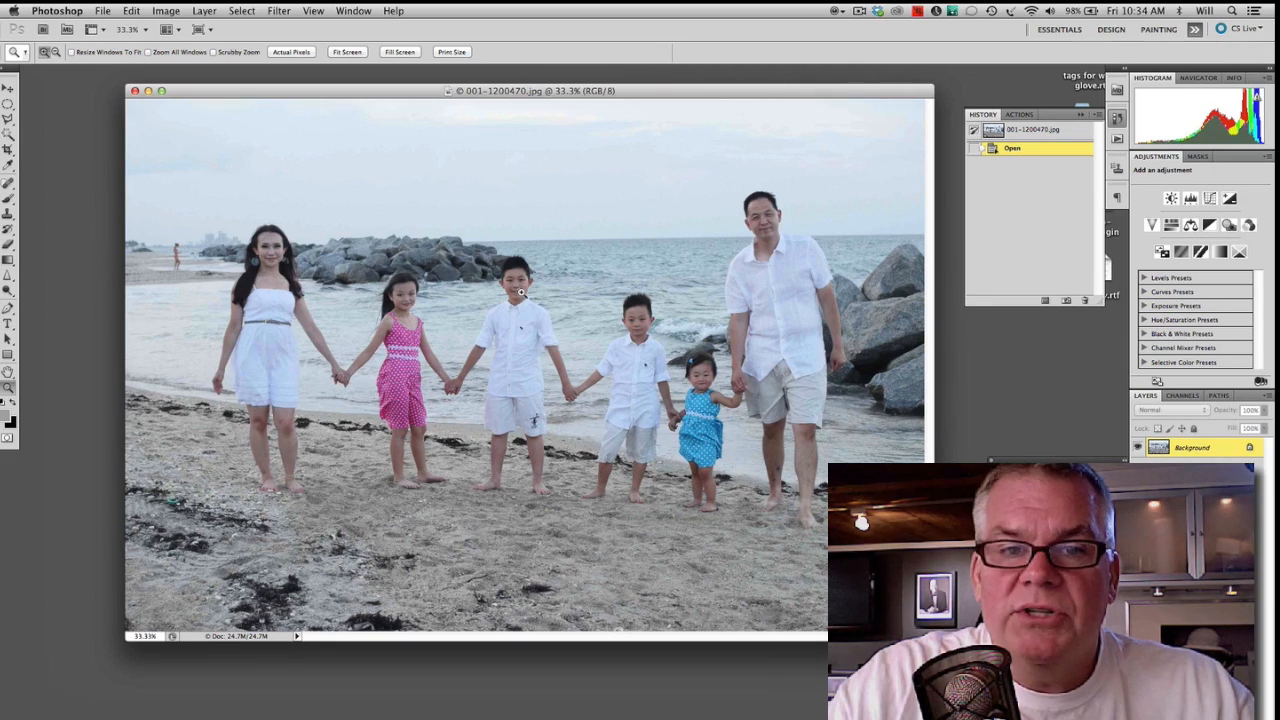
{"action": "left_click", "coordinate": [520, 291]}
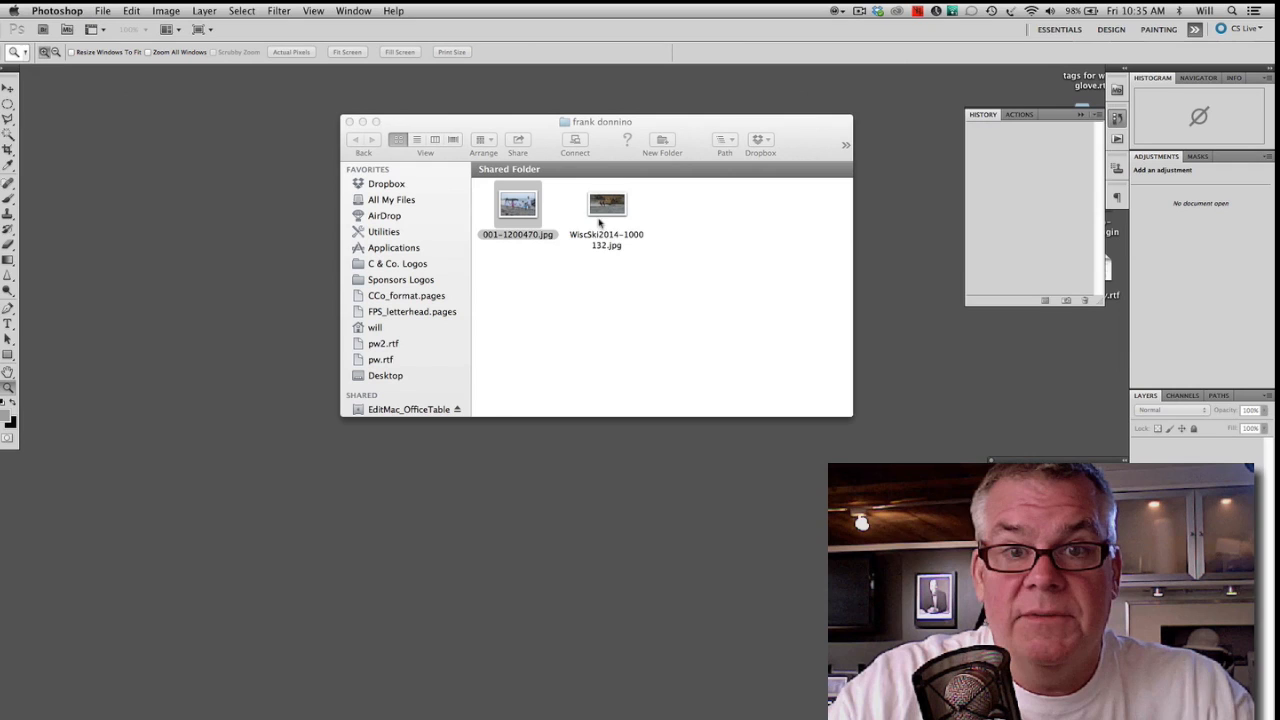
Step: Open the water-ski photo WiscSki2014-1000132.jpg in Photoshop from the folder
{"action": "left_click", "coordinate": [606, 205]}
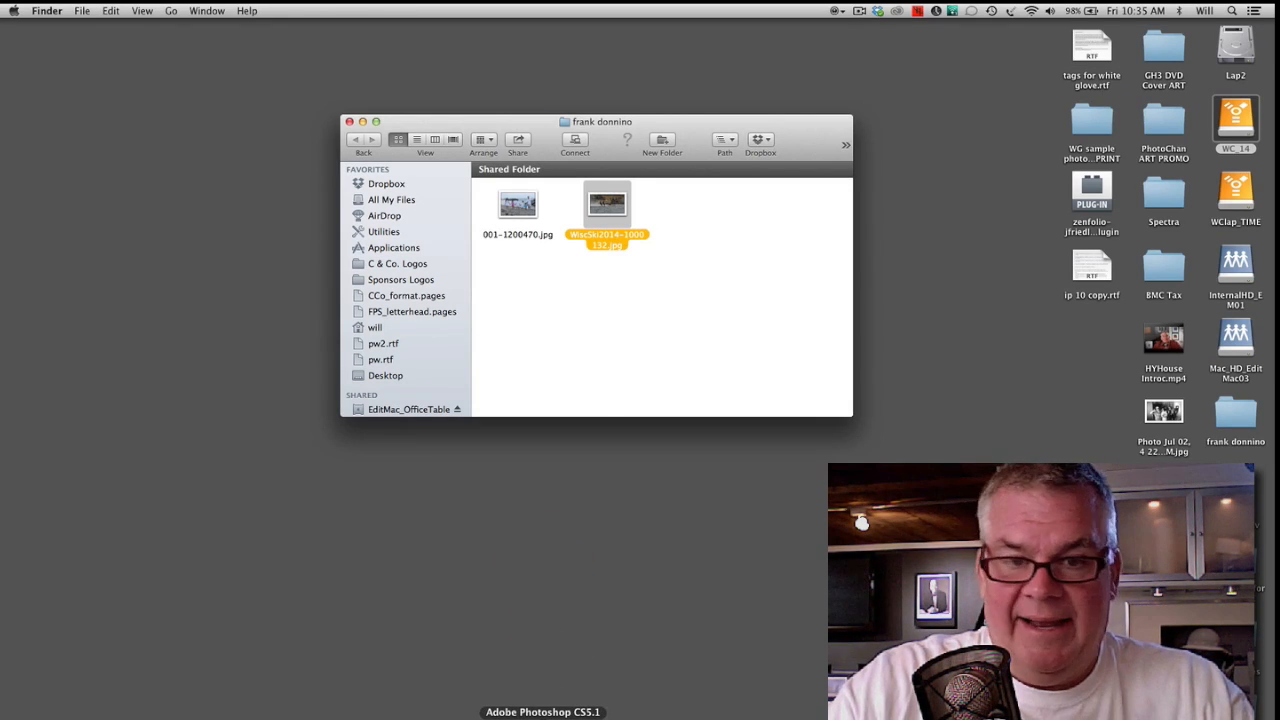
{"action": "double_click", "coordinate": [607, 202]}
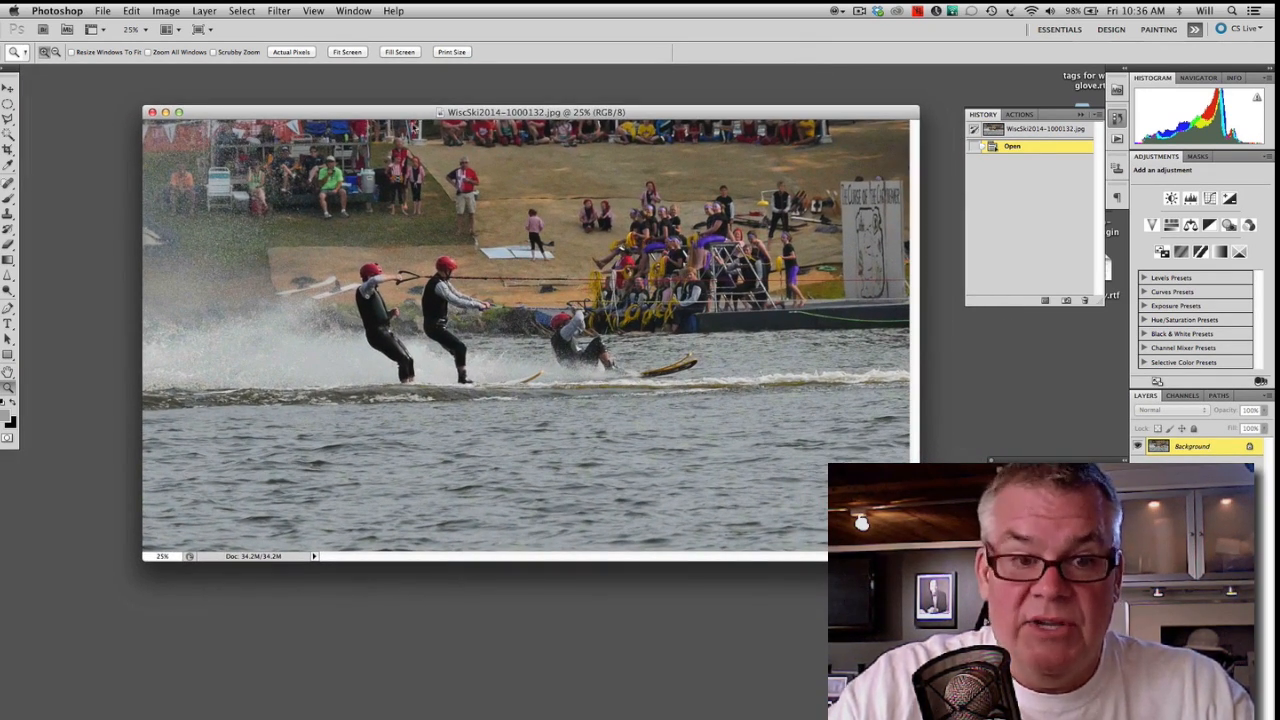
{"action": "mouse_move", "coordinate": [243, 570]}
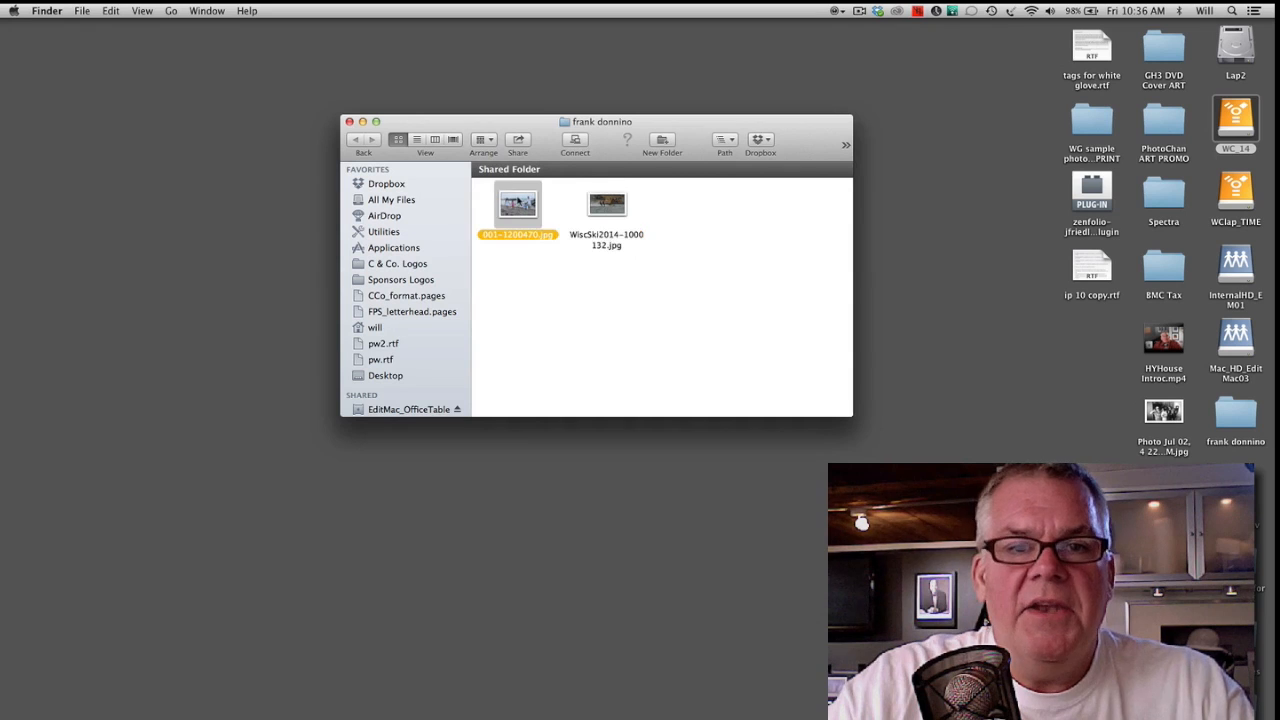
Step: Show Get Info for 001-1200470.jpg and scroll its More Info: 3600×2400, DMC-GH4, keywords
{"action": "key", "text": "cmd+i"}
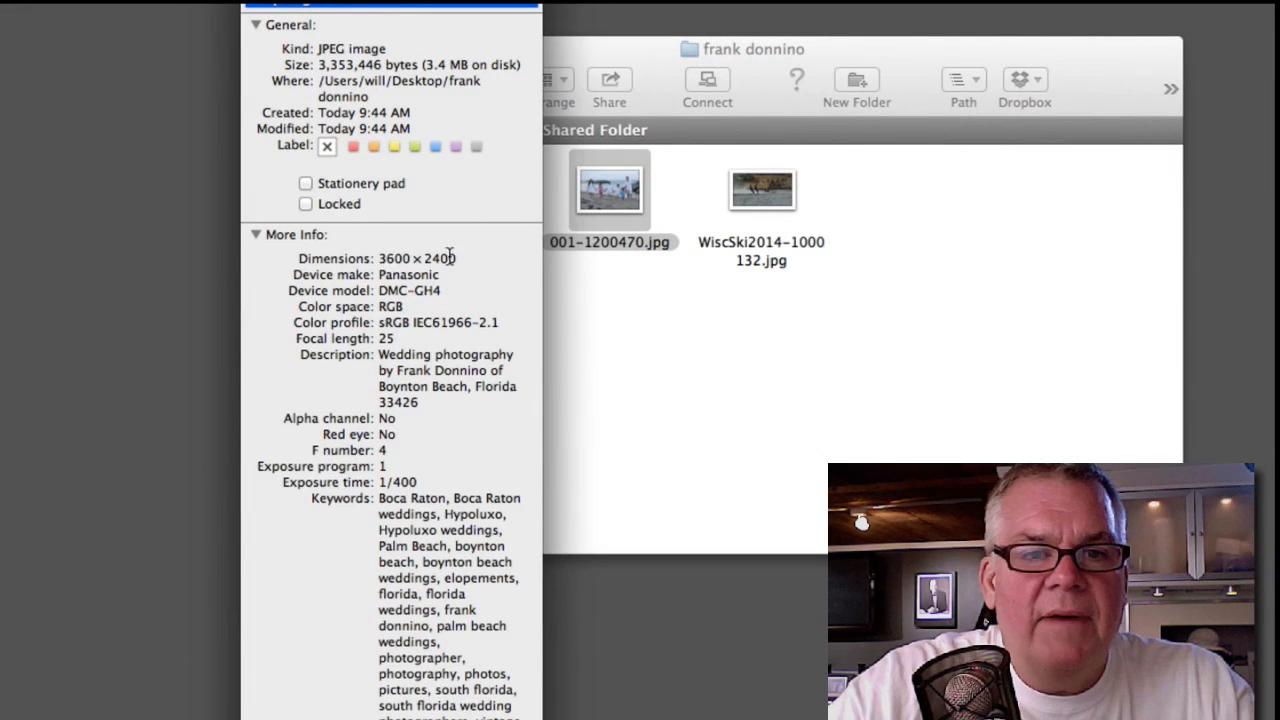
{"action": "double_click", "coordinate": [417, 258]}
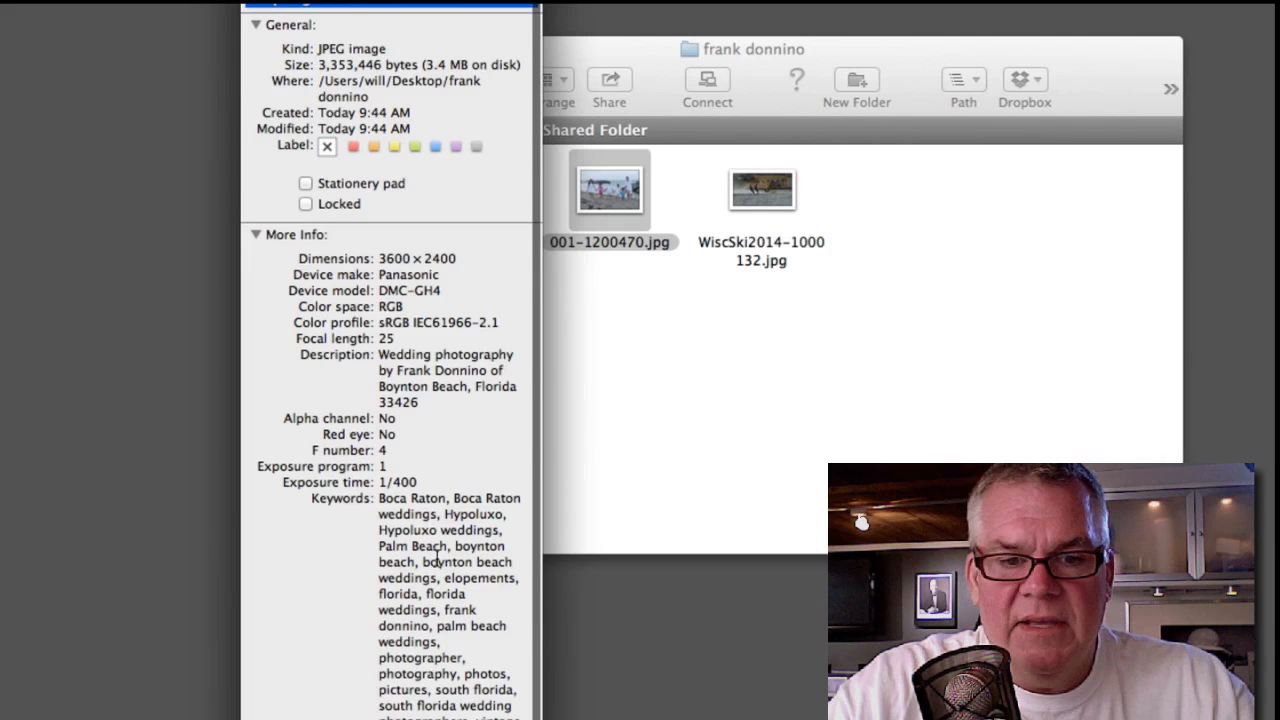
{"action": "scroll", "scroll_direction": "down", "scroll_amount": 3}
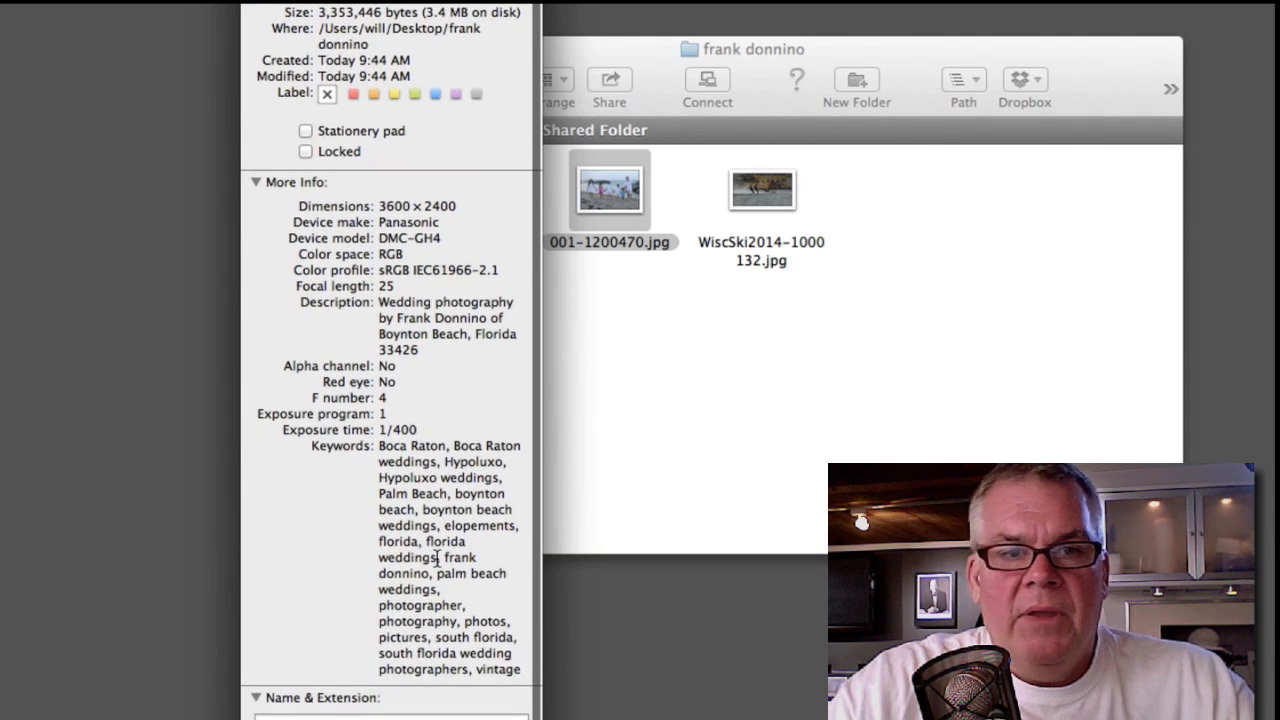
{"action": "scroll", "scroll_direction": "down", "scroll_amount": 3}
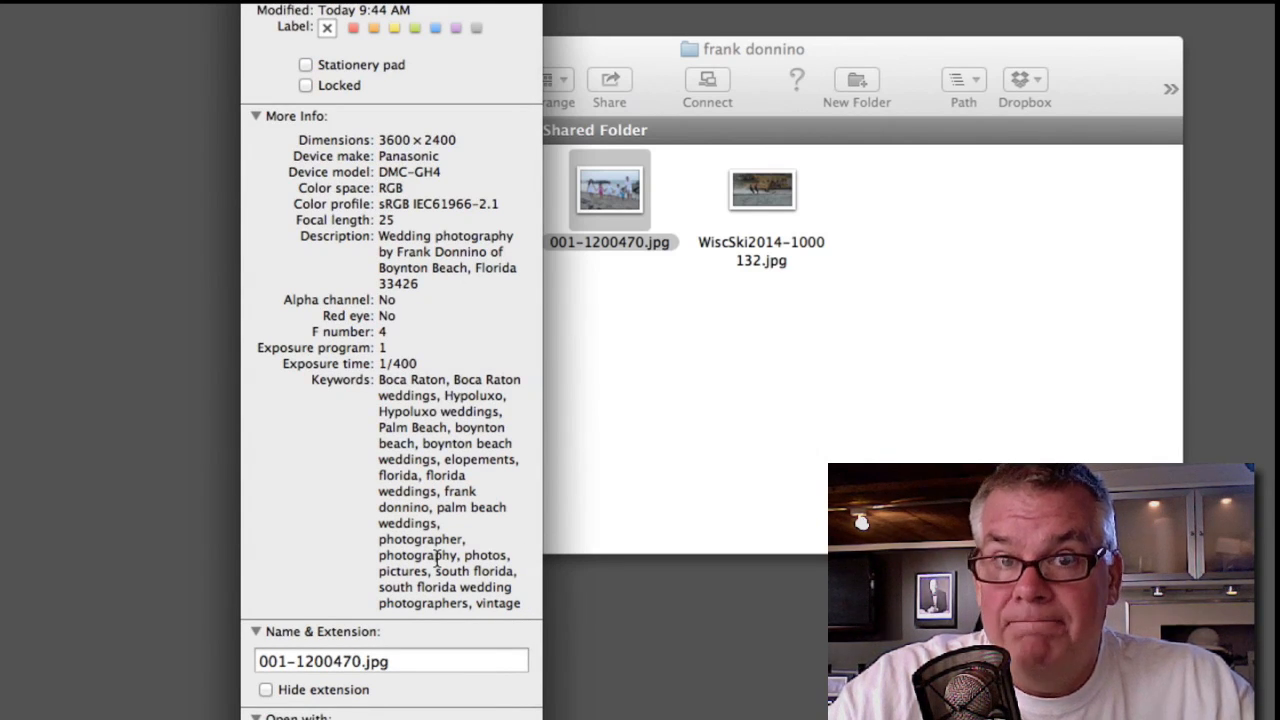
{"action": "scroll", "scroll_direction": "up", "scroll_amount": 3}
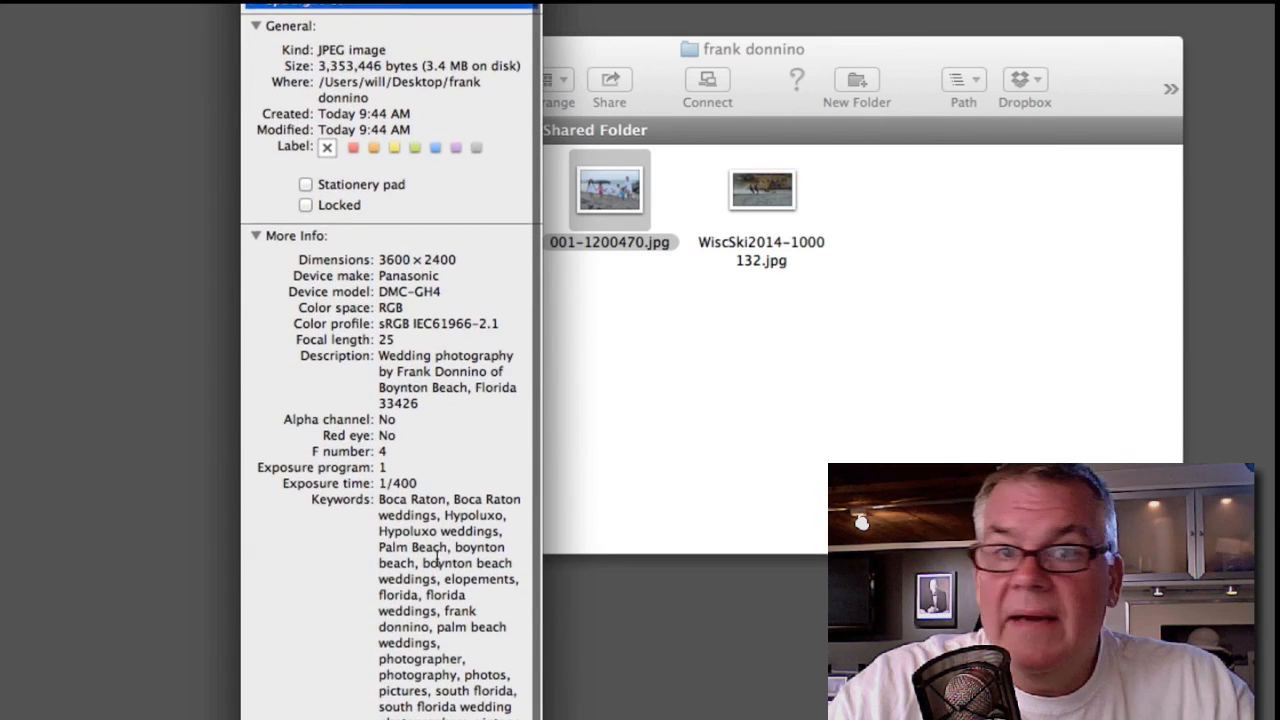
{"action": "scroll", "scroll_direction": "down", "scroll_amount": 3}
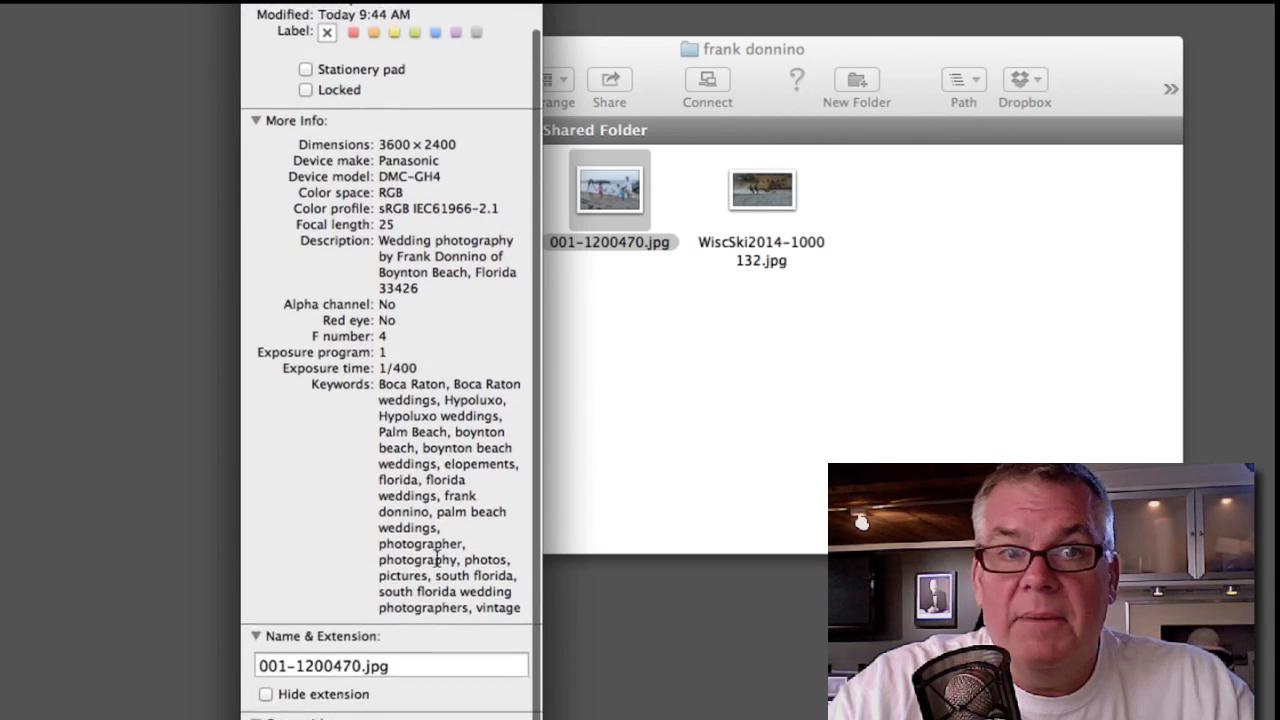
{"action": "scroll", "scroll_direction": "down", "scroll_amount": 3}
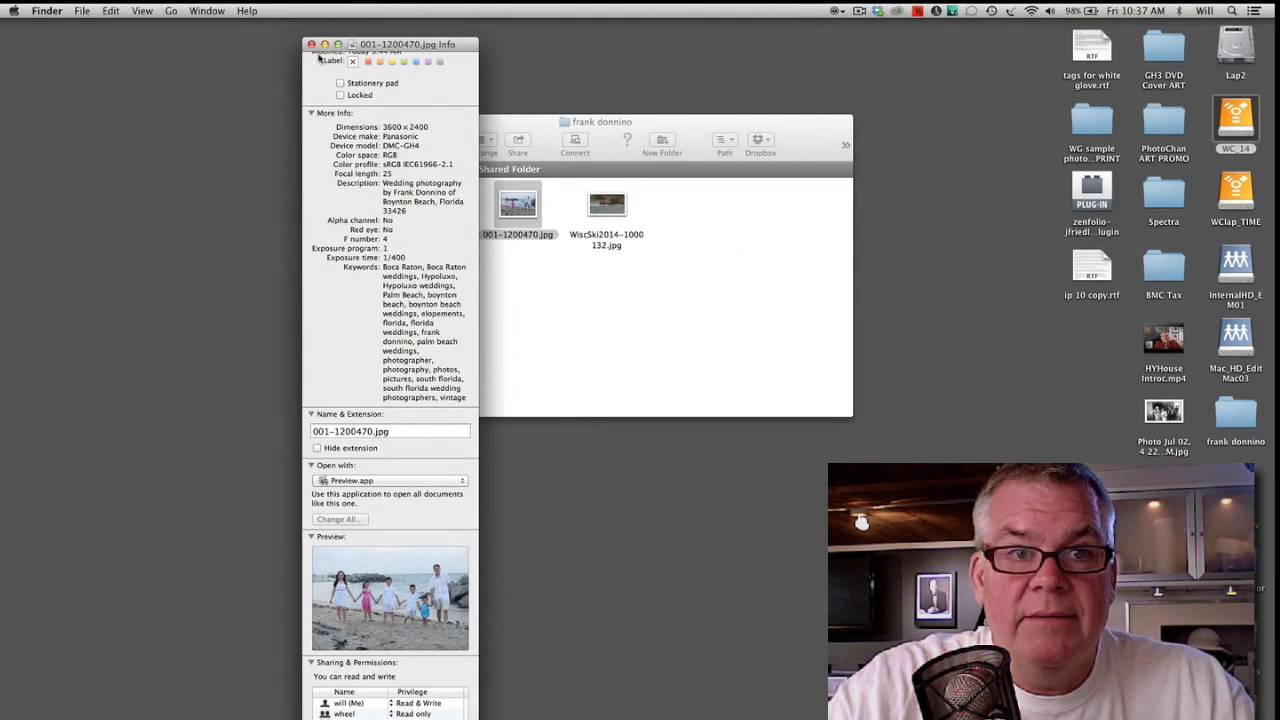
Step: Close the beach photo's Info, check WiscSki2014-1000132.jpg's 4608×2592 info, and reselect the beach photo
{"action": "left_click", "coordinate": [311, 44]}
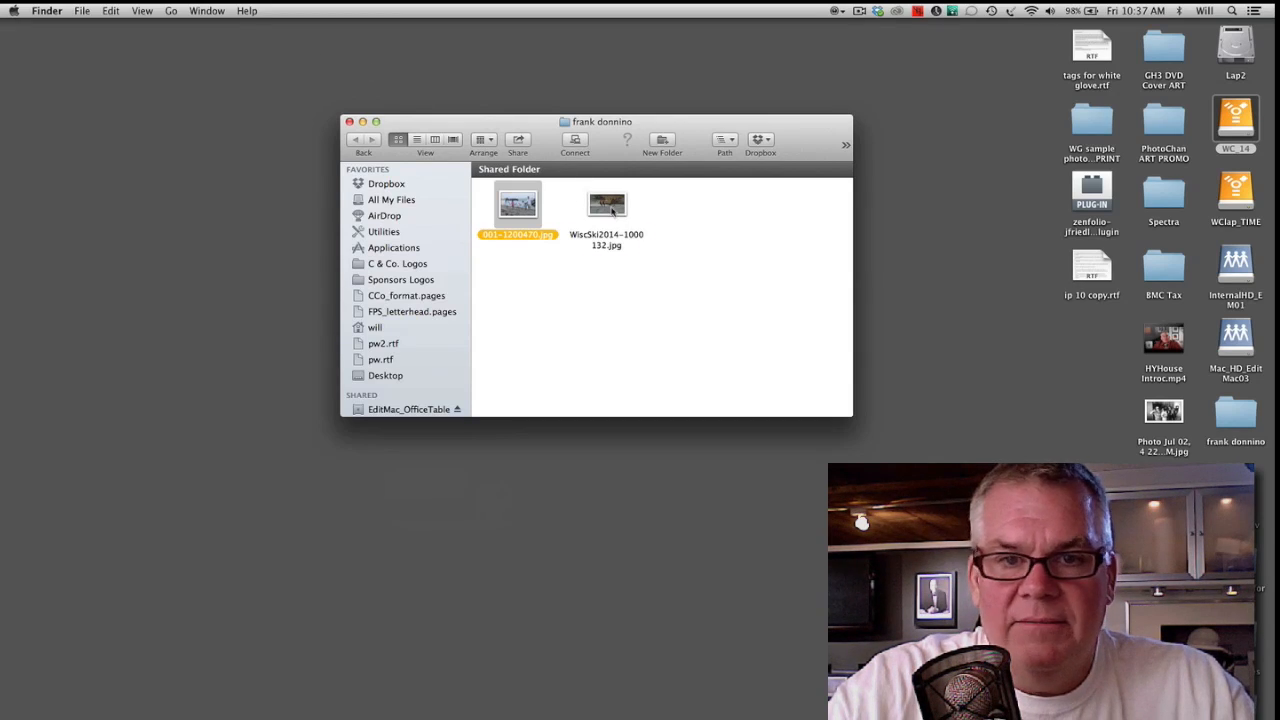
{"action": "left_click", "coordinate": [607, 205]}
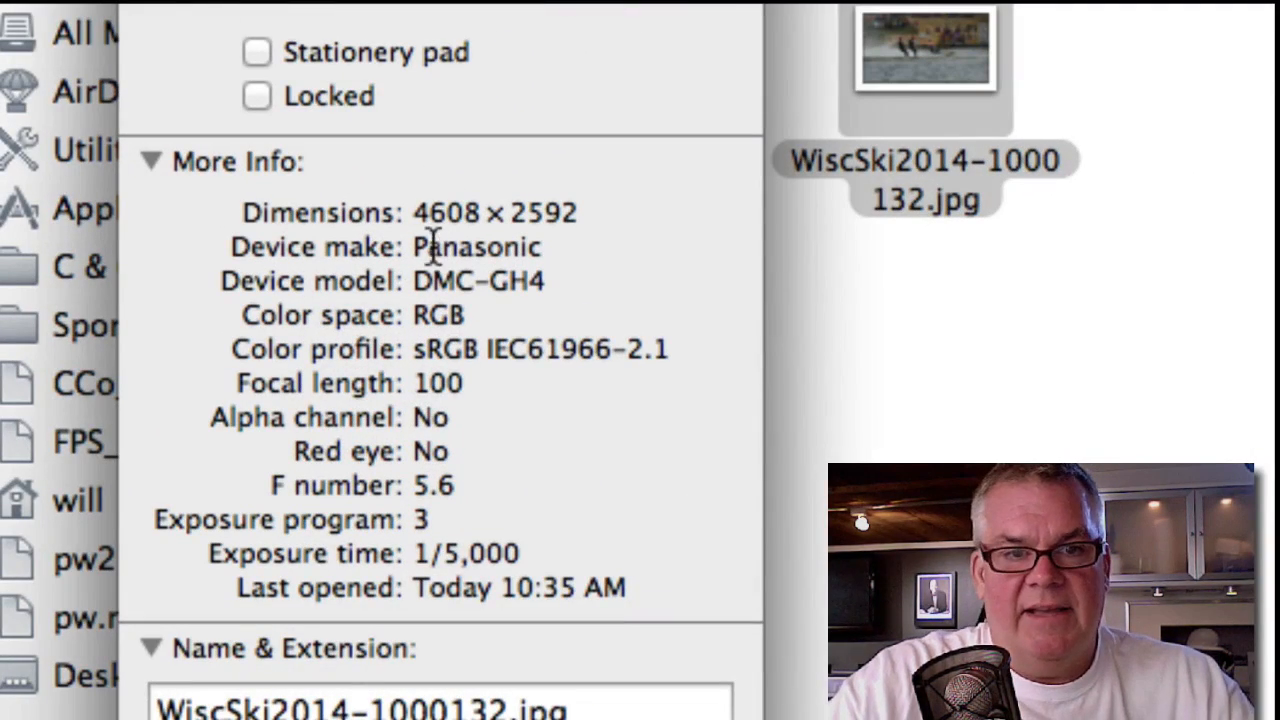
{"action": "mouse_move", "coordinate": [512, 212]}
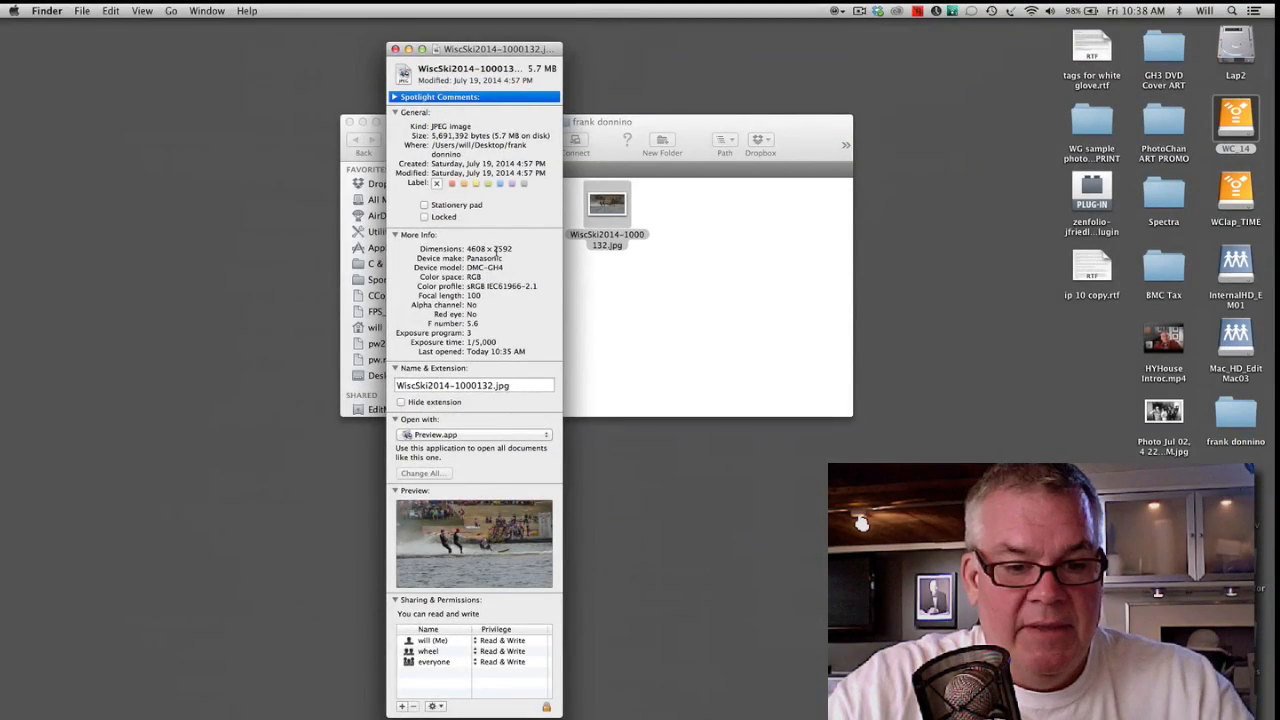
{"action": "left_click", "coordinate": [394, 49]}
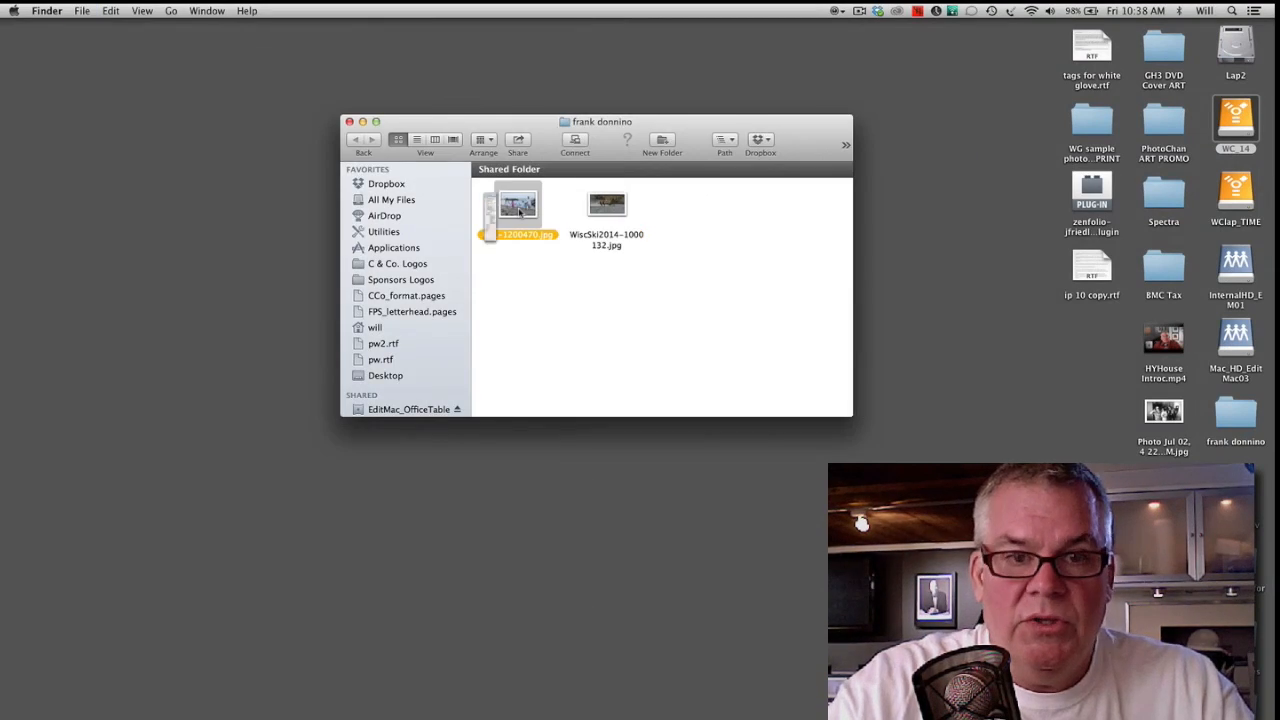
Step: Reopen Get Info for 001-1200470.jpg to compare its 3600×2400 dimensions
{"action": "key", "text": "cmd+i"}
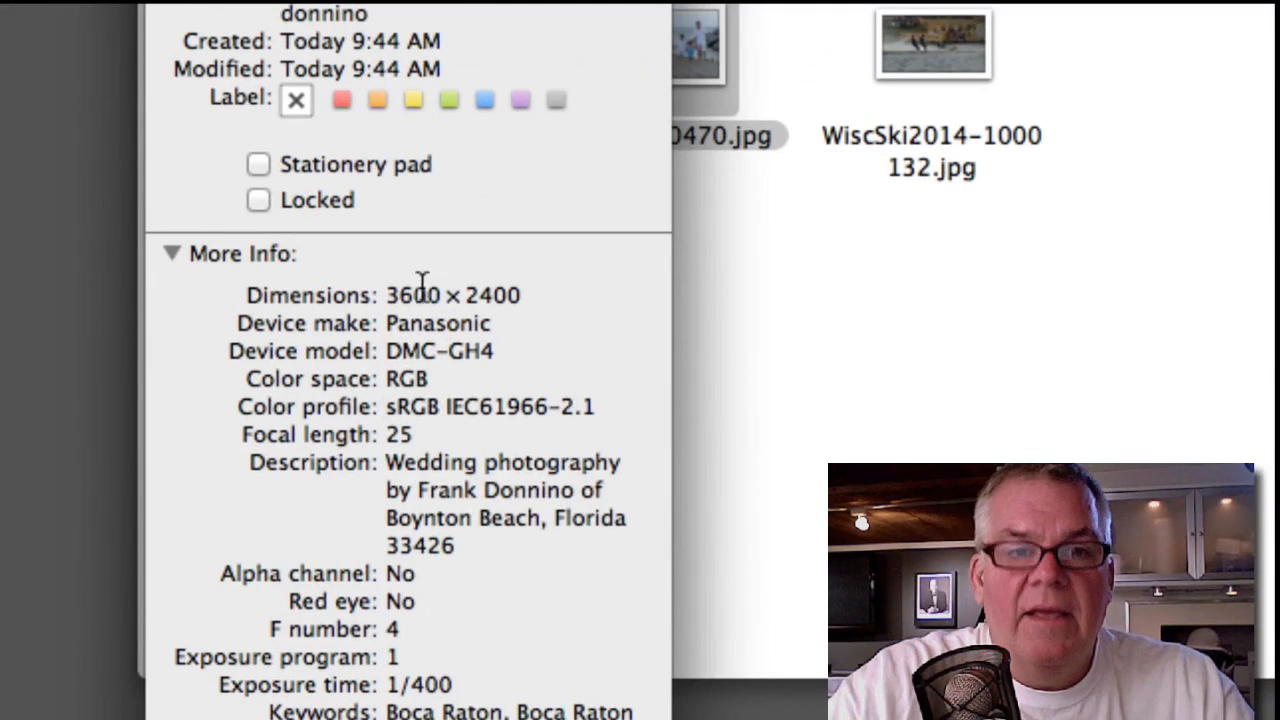
{"action": "mouse_move", "coordinate": [490, 308]}
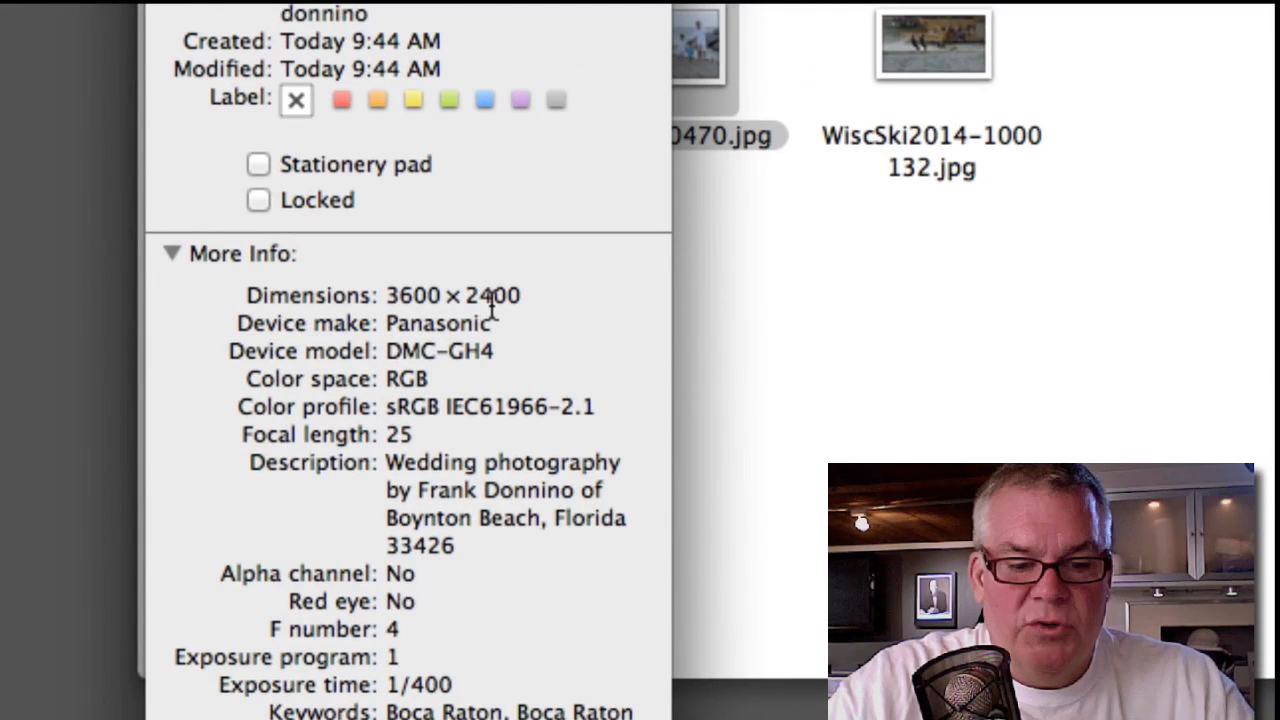